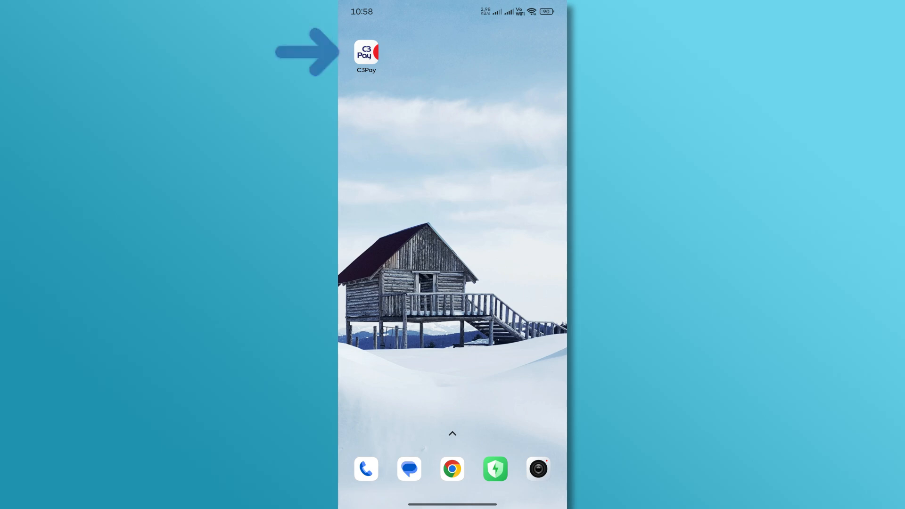
Step: Launch C3Pay from the home screen and go to its Log In form
{"action": "left_click", "coordinate": [365, 52]}
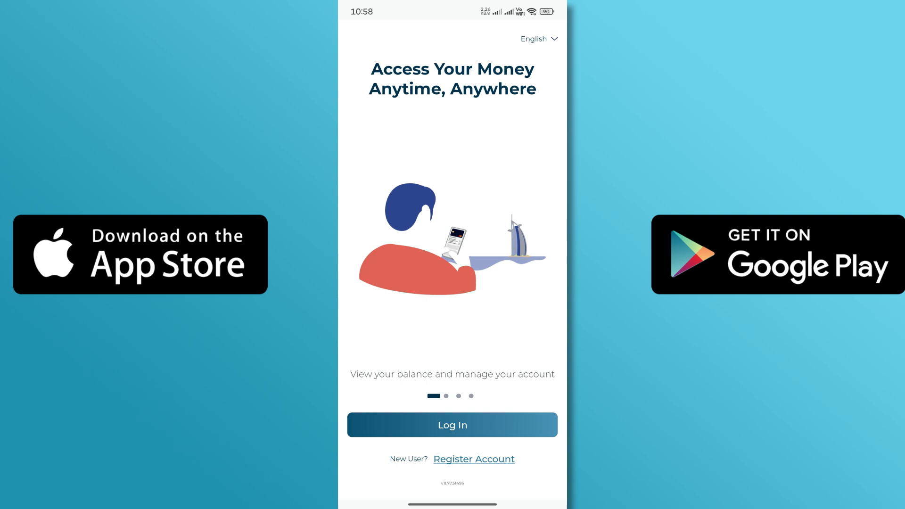
{"action": "left_click", "coordinate": [452, 424]}
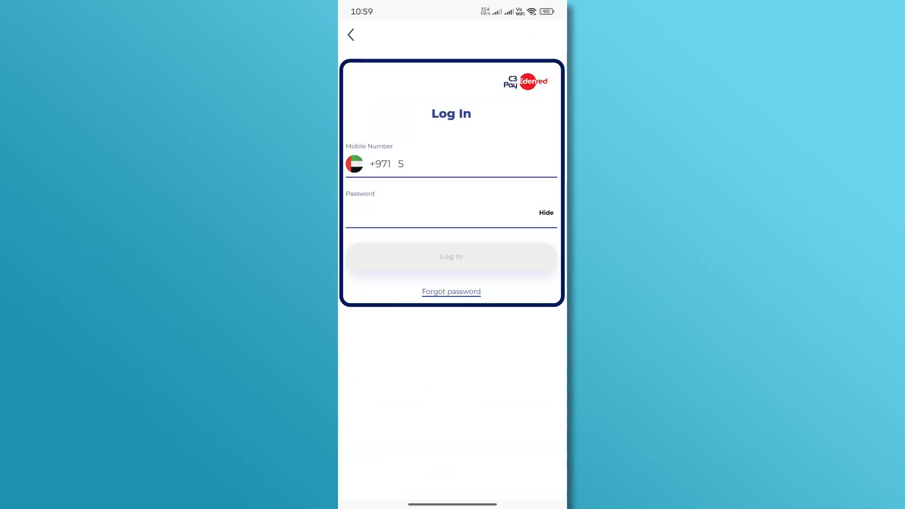